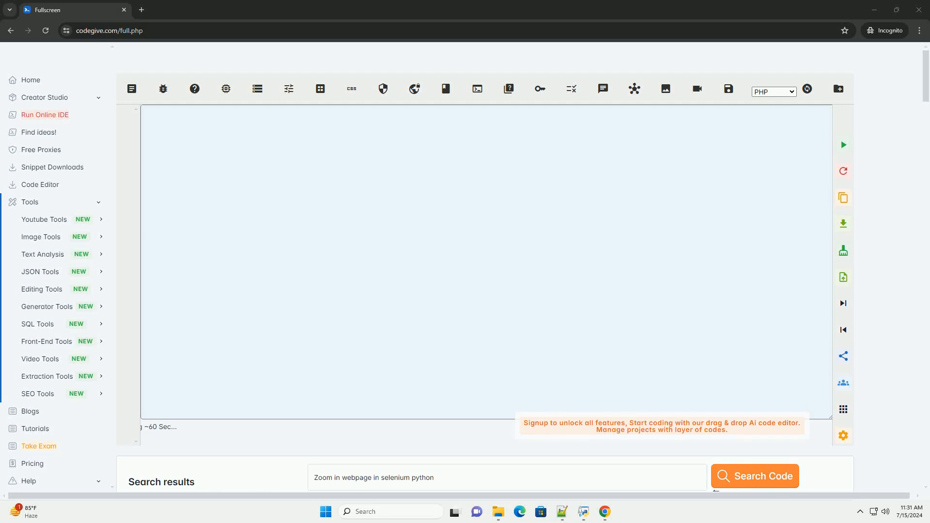
Generate a Selenium Python guide for the 'Zoom in webpage in selenium python' query.
click(754, 475)
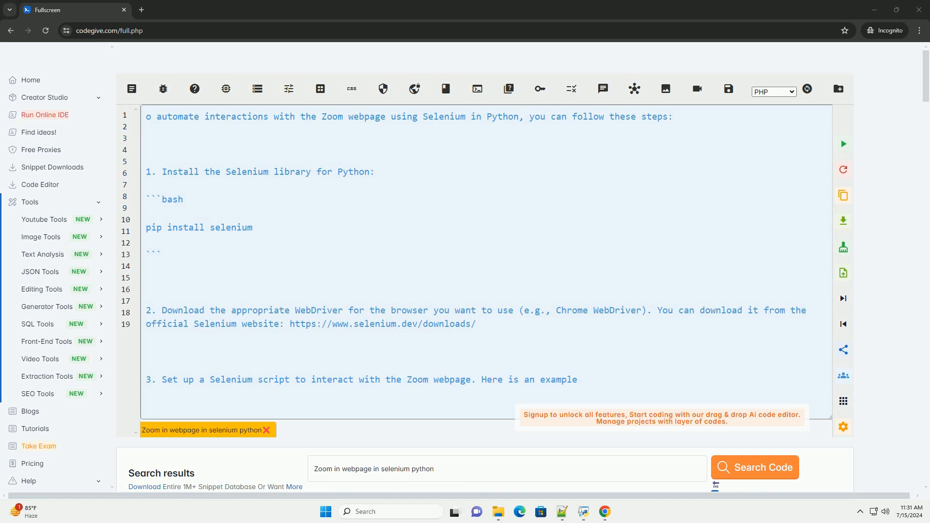
Follow the generated script through the Selenium imports, Chrome driver setup and Zoom sign-in page.
scroll(down, 3)
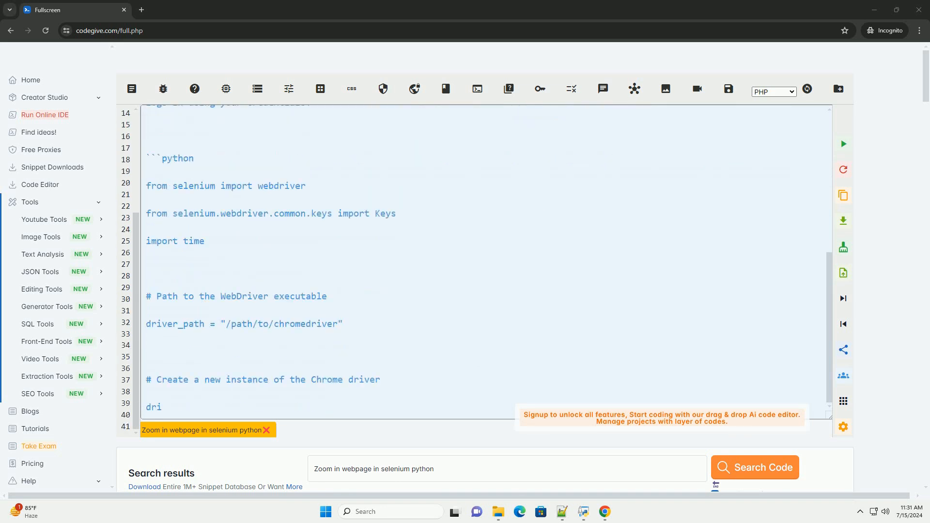
scroll(down, 3)
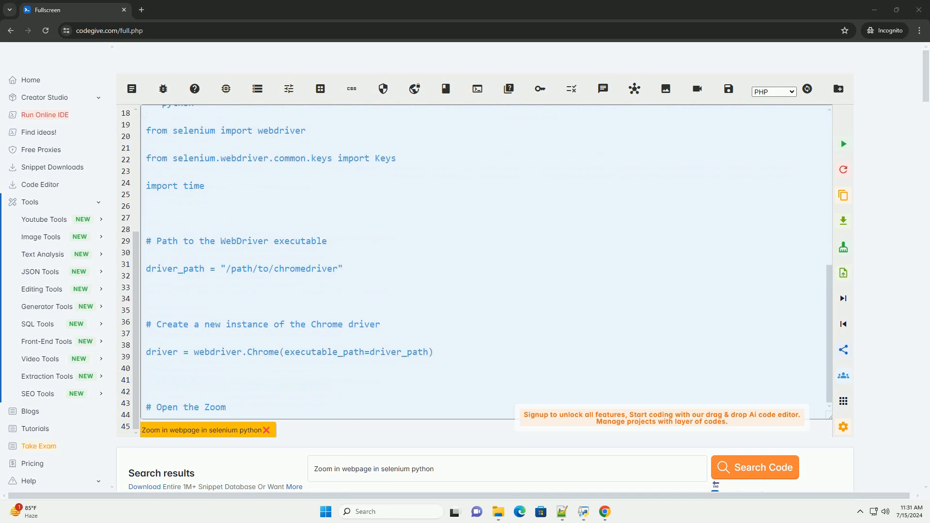
scroll(down, 3)
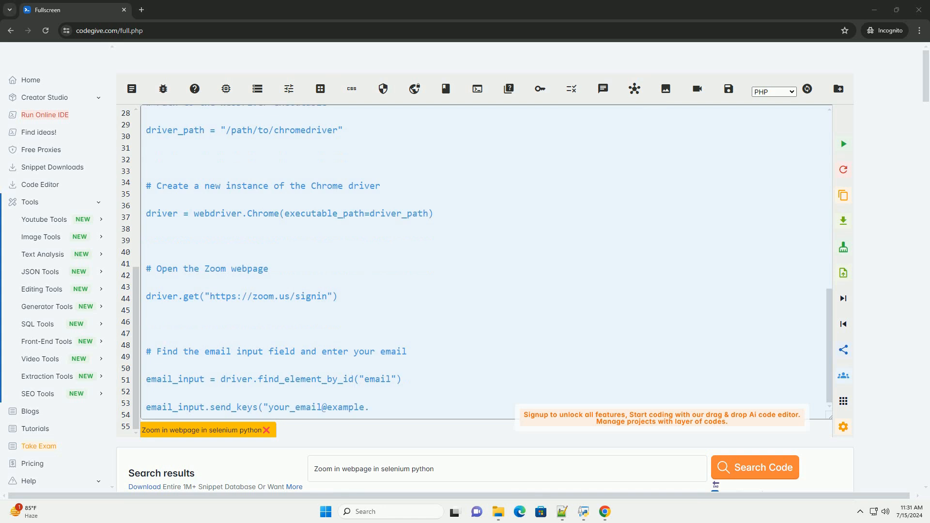
Follow the generated login, sleep and driver.quit() lines down to step 4.
scroll(down, 3)
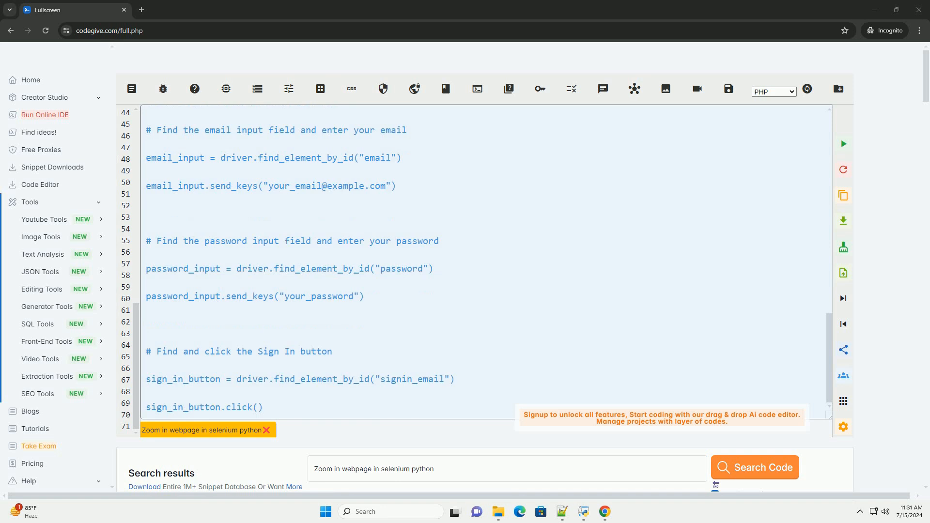
scroll(down, 3)
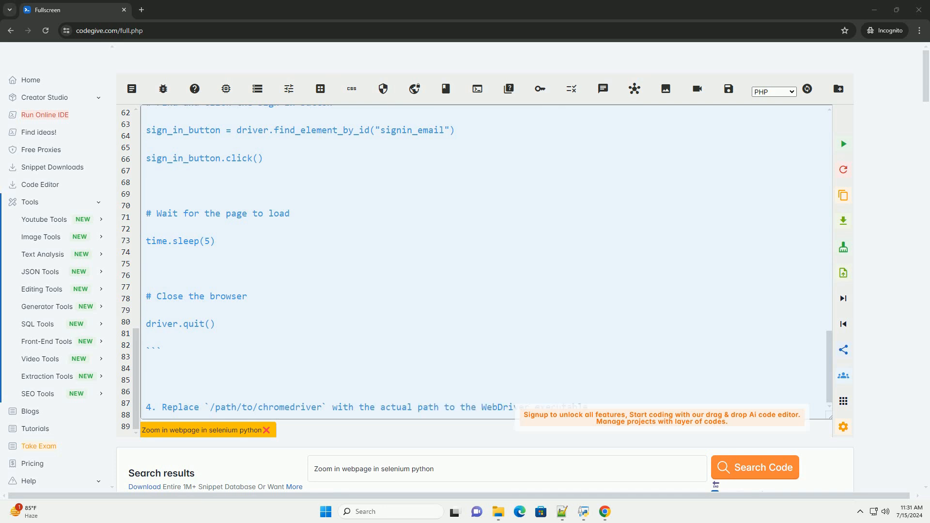
scroll(down, 3)
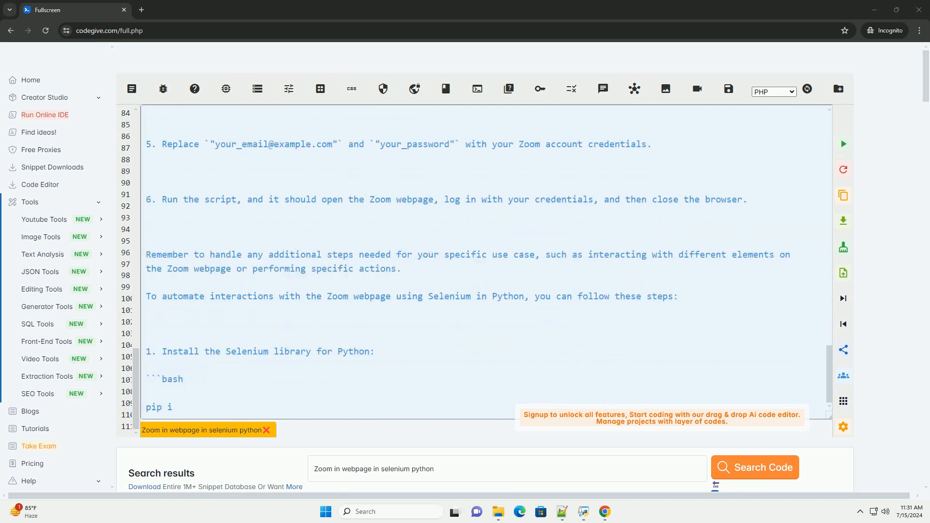
Scroll to the bottom to view steps 5–6, the closing remark and the repeated intro.
scroll(down, 3)
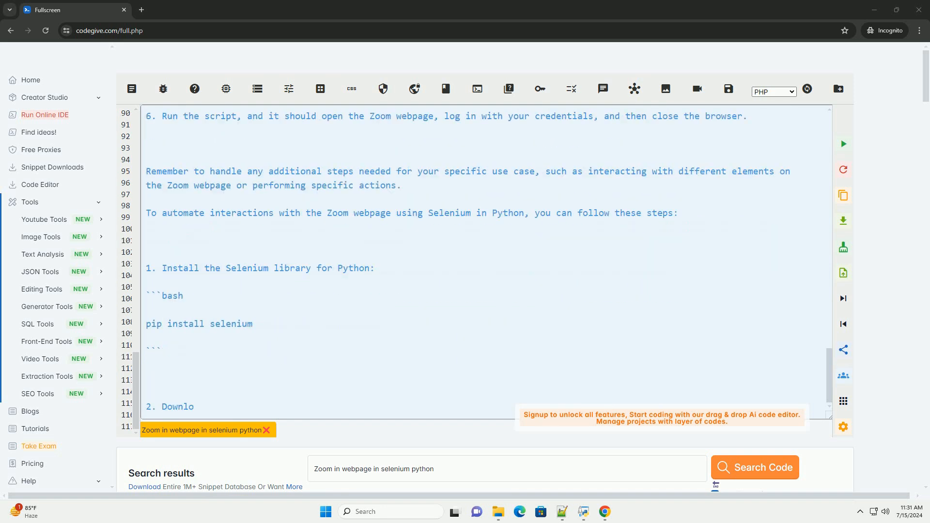